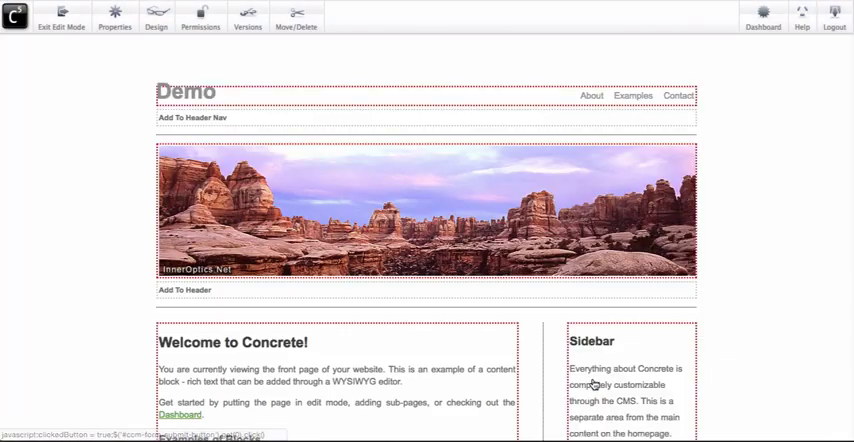
- Replace the demo page's header banner image with starfish.jpg and apply the update
click(420, 216)
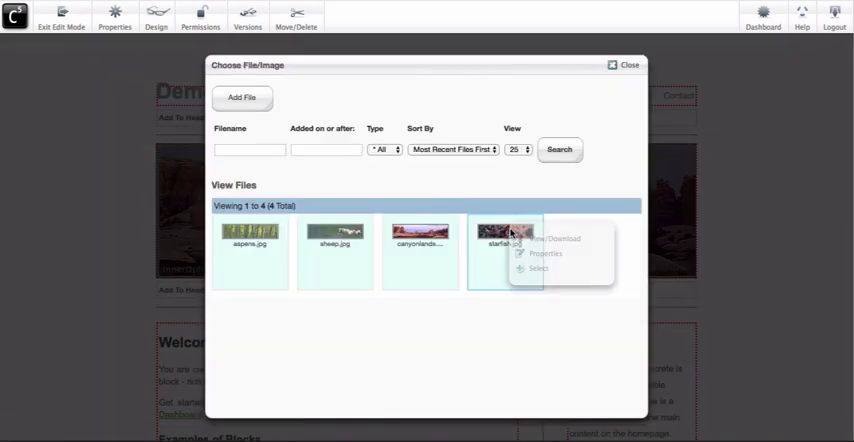
click(538, 268)
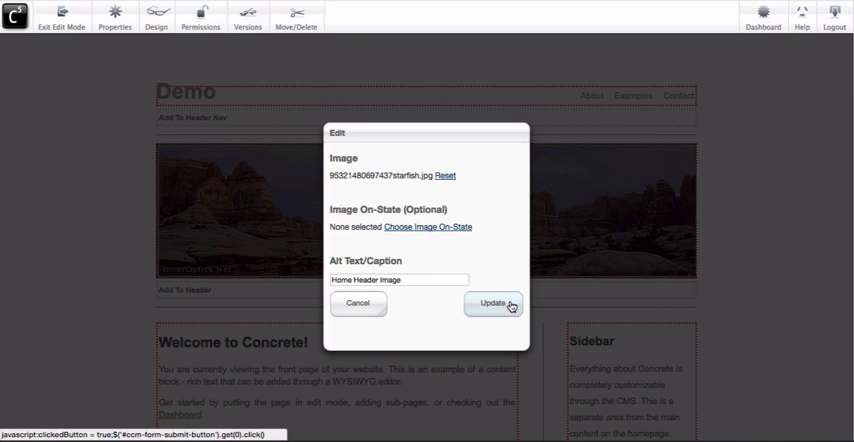
click(492, 304)
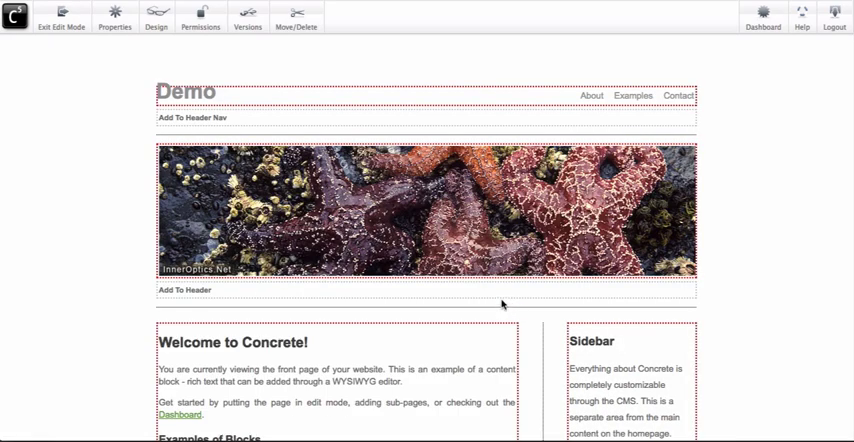
click(308, 18)
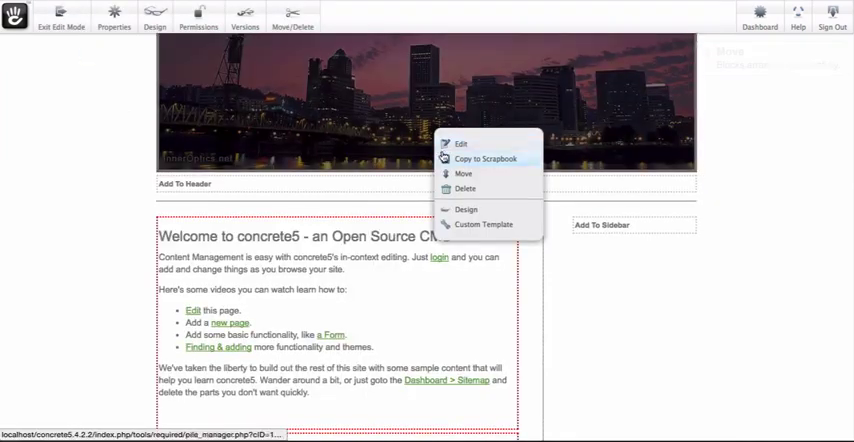
- Go to the Contact Us page and bring its intro content block into the editor
click(462, 144)
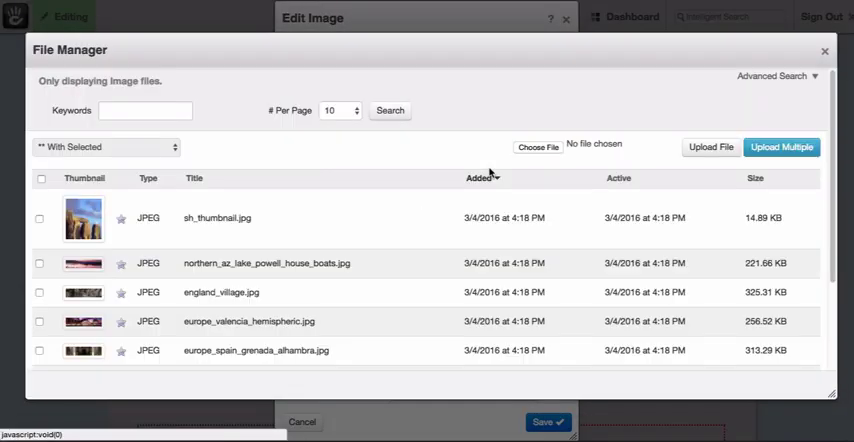
click(824, 52)
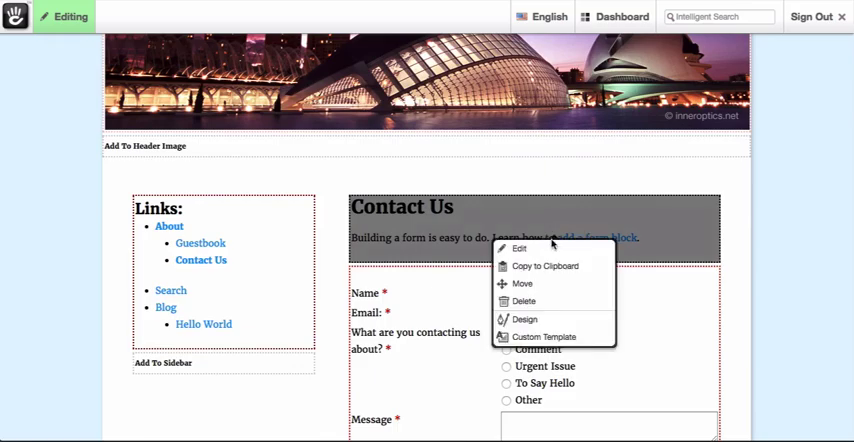
click(520, 248)
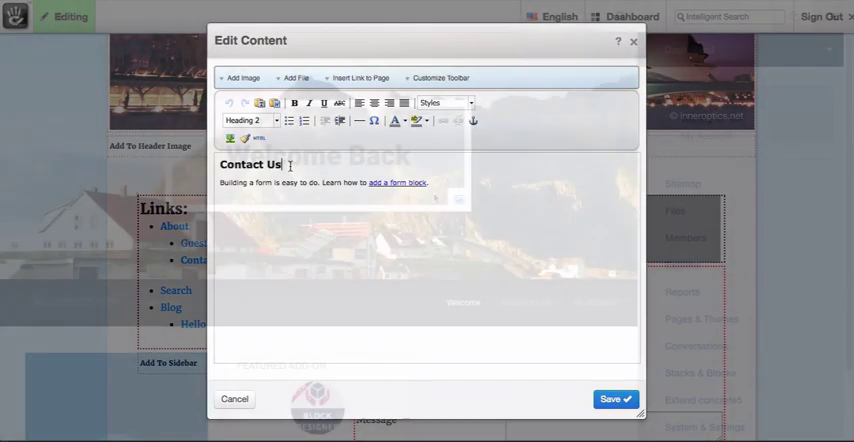
click(234, 400)
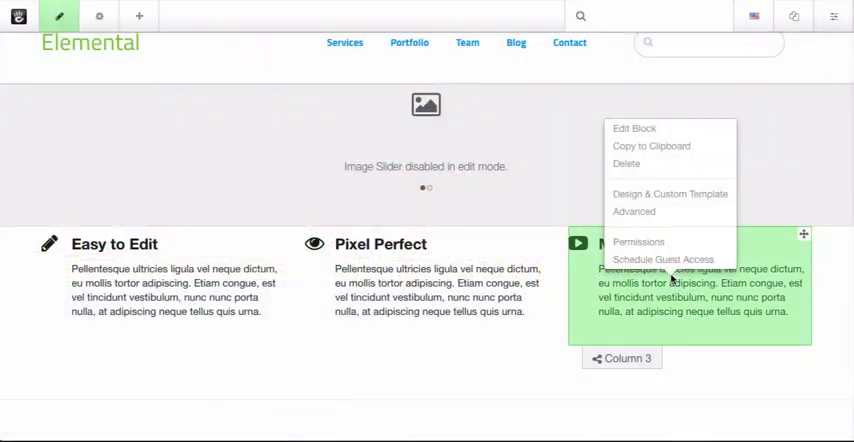
- Save the Media Rich feature block and go to the Home page's attribute settings
click(634, 128)
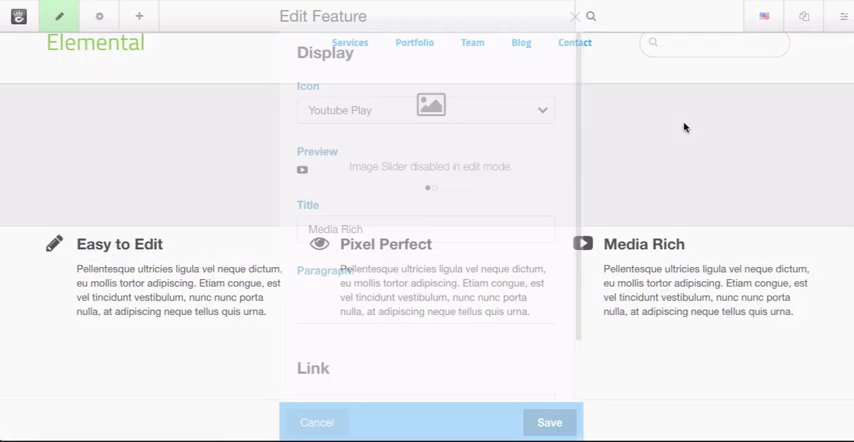
click(548, 422)
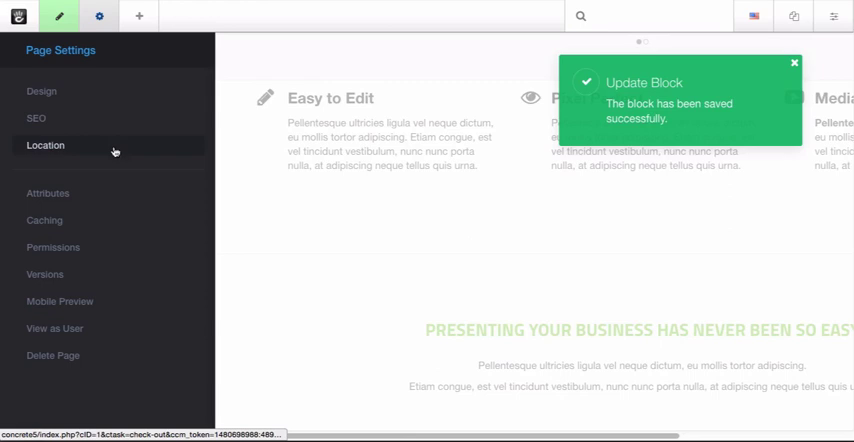
click(48, 192)
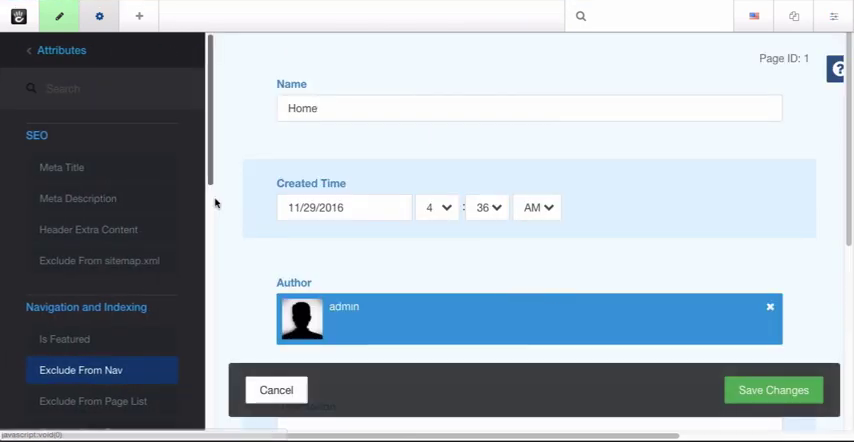
- Mark the page Is Featured, keep Exclude From Nav, set Department to Finance and save
scroll(down, 3)
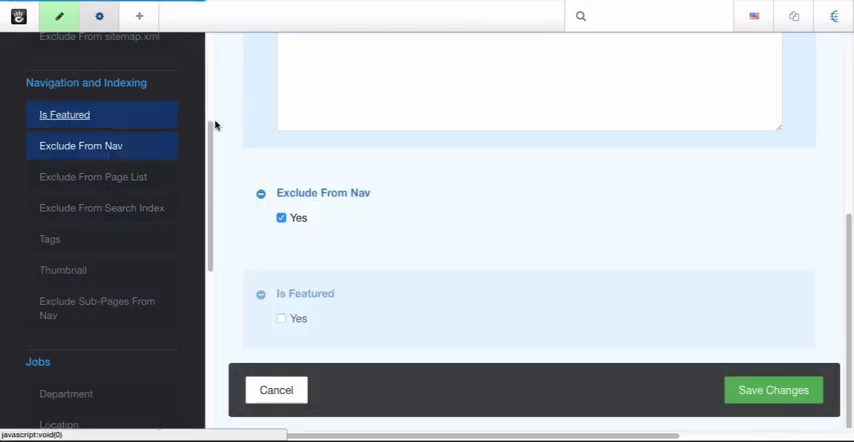
click(280, 318)
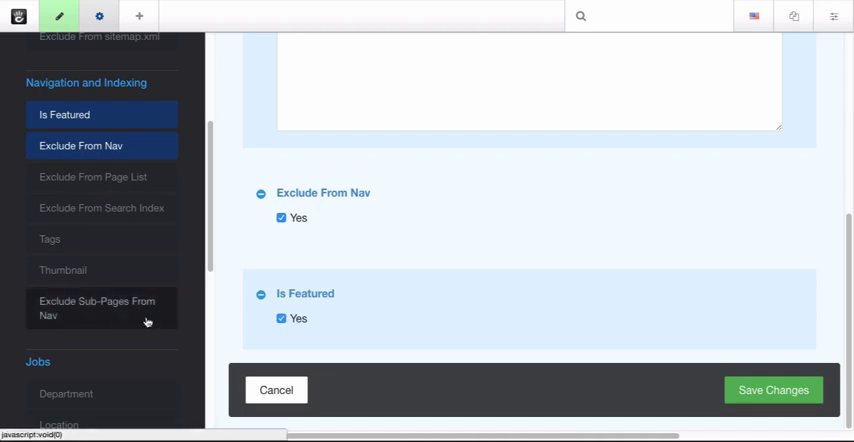
scroll(down, 3)
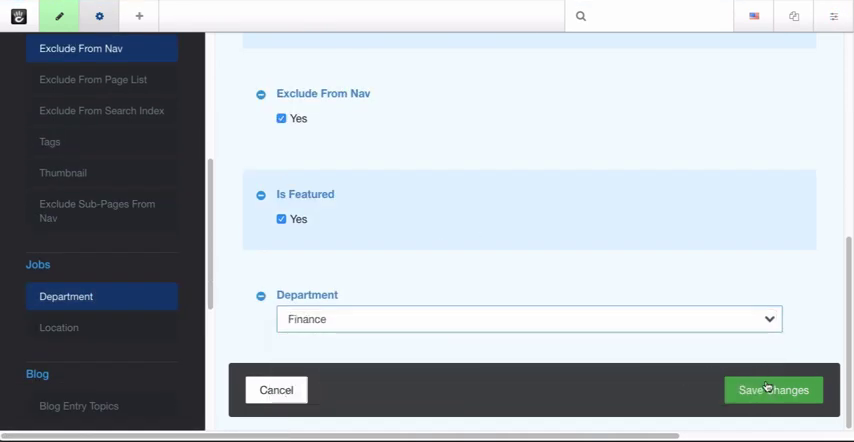
click(772, 390)
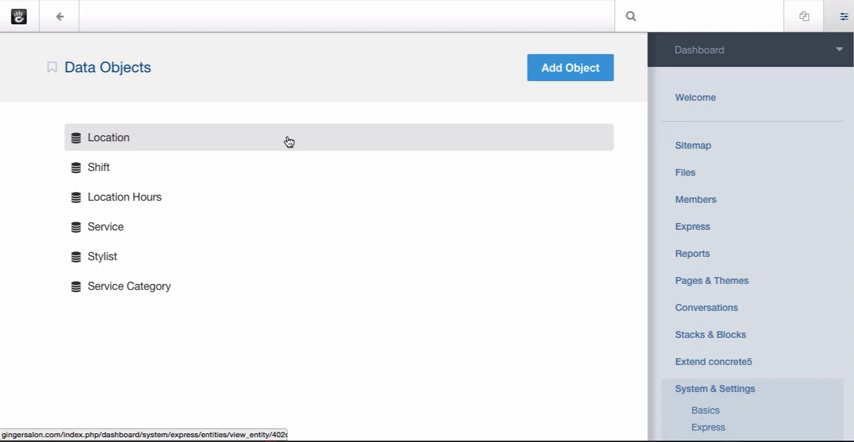
- Review the Location object's attributes and attribute types, then view a Stylist entry form
click(108, 136)
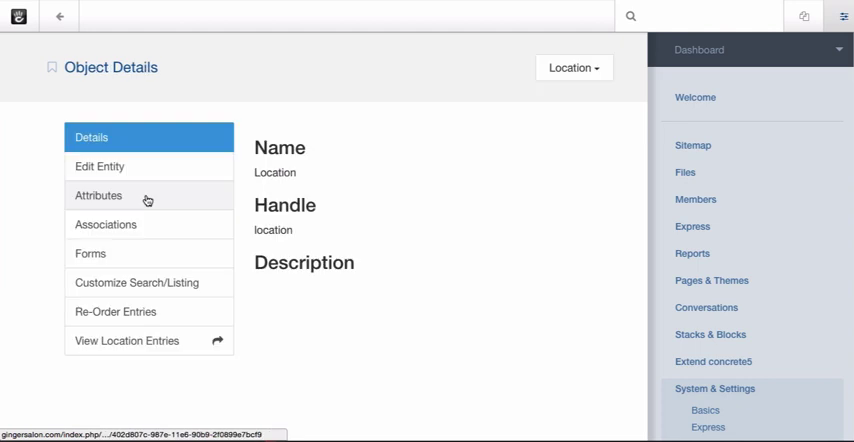
click(98, 196)
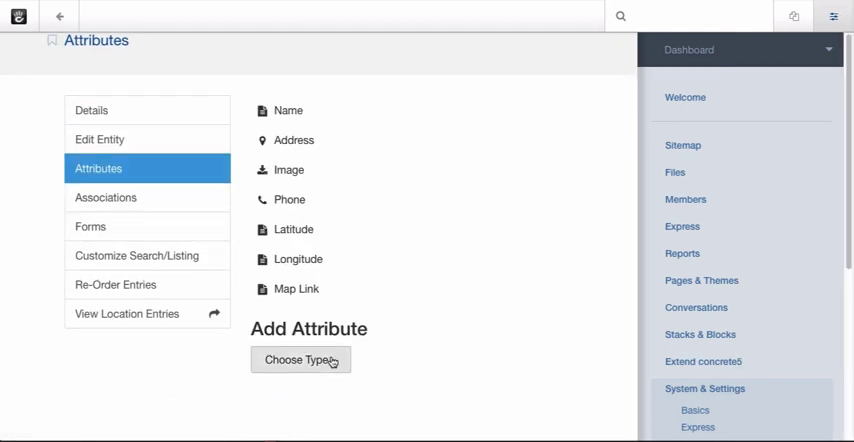
click(300, 360)
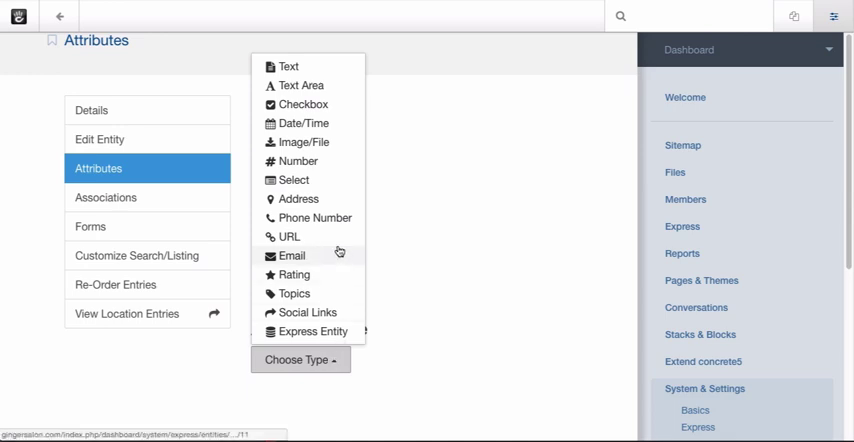
click(288, 236)
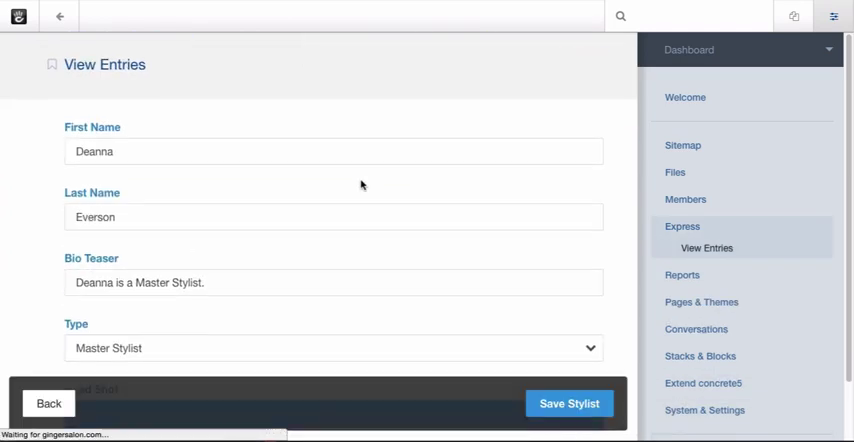
scroll(down, 3)
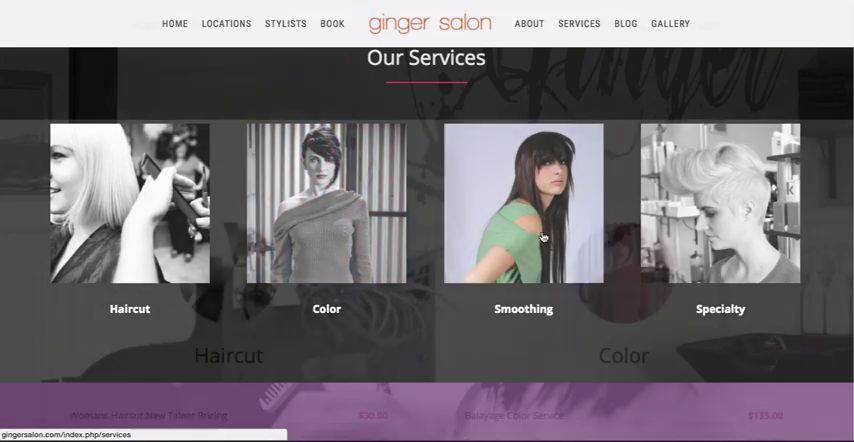
- Browse the Ginger Salon stylists page and a stylist schedule, then return to the home page
scroll(down, 3)
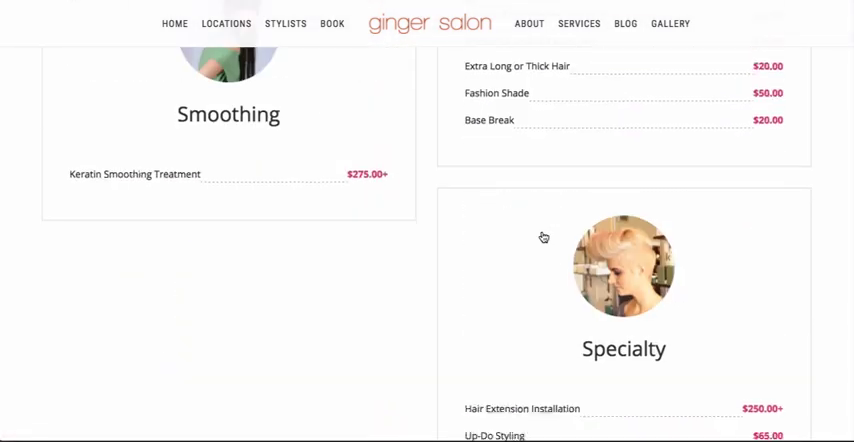
click(224, 24)
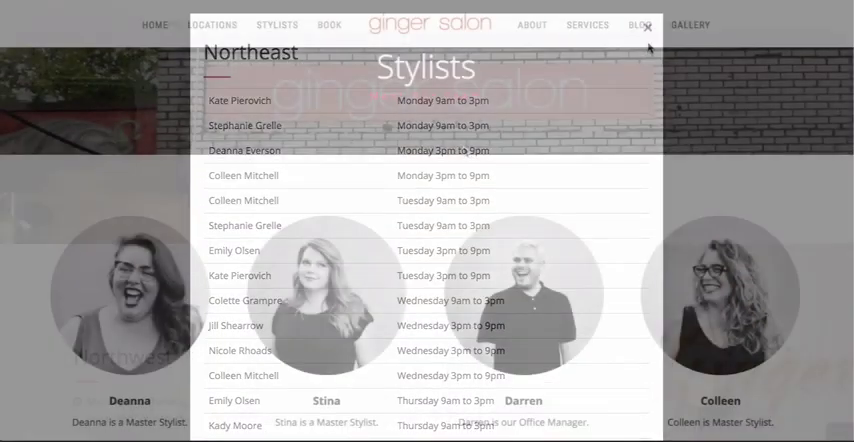
click(648, 24)
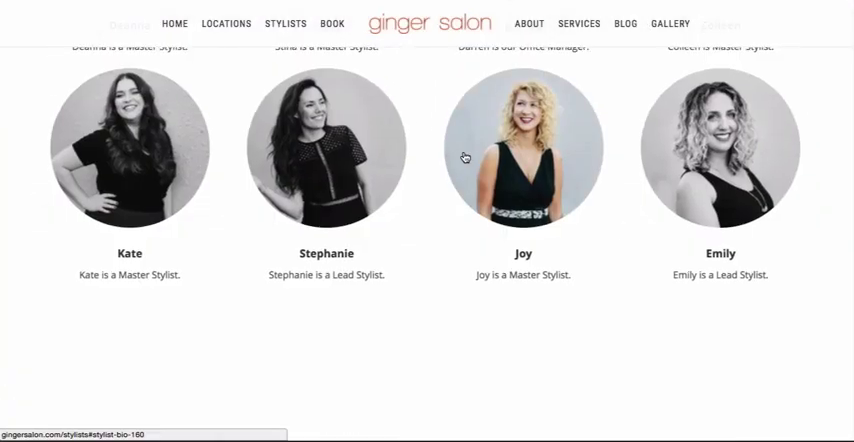
scroll(down, 3)
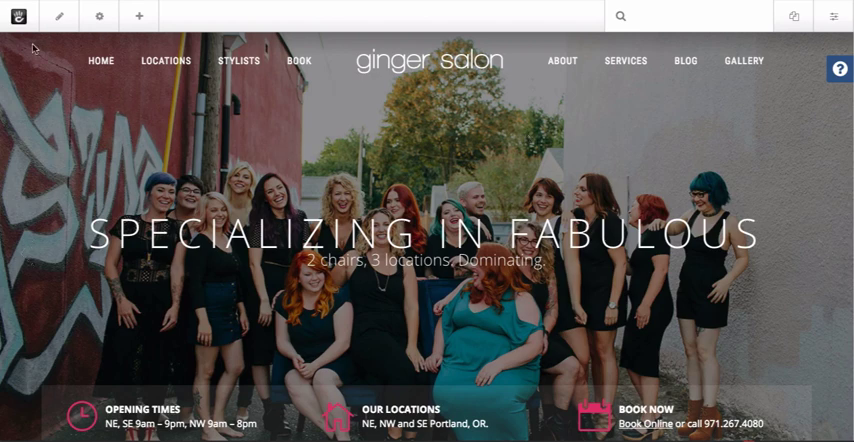
click(58, 16)
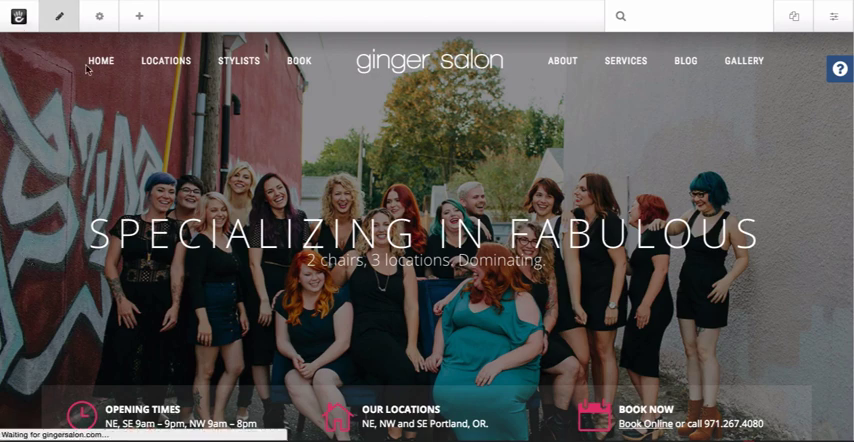
click(58, 14)
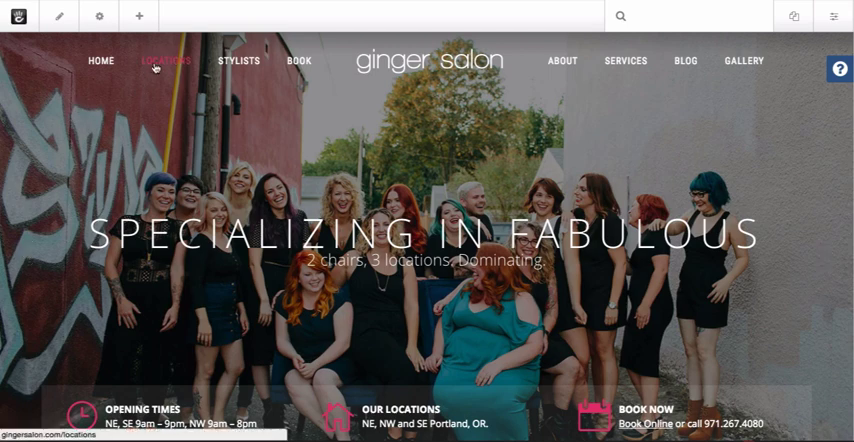
click(164, 60)
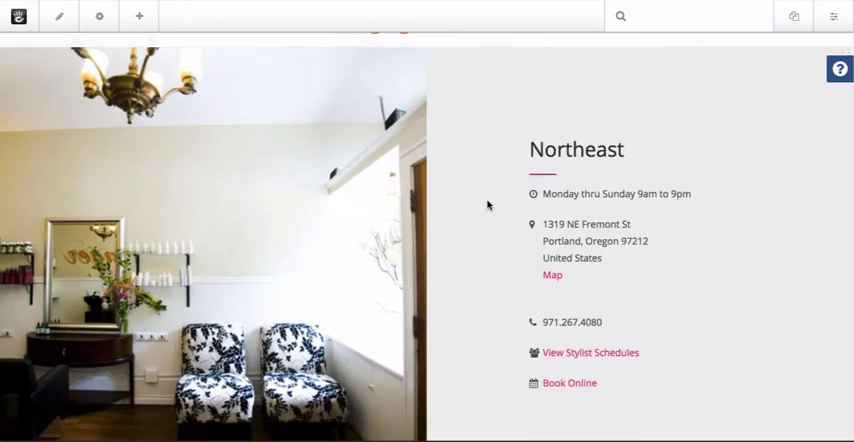
click(588, 352)
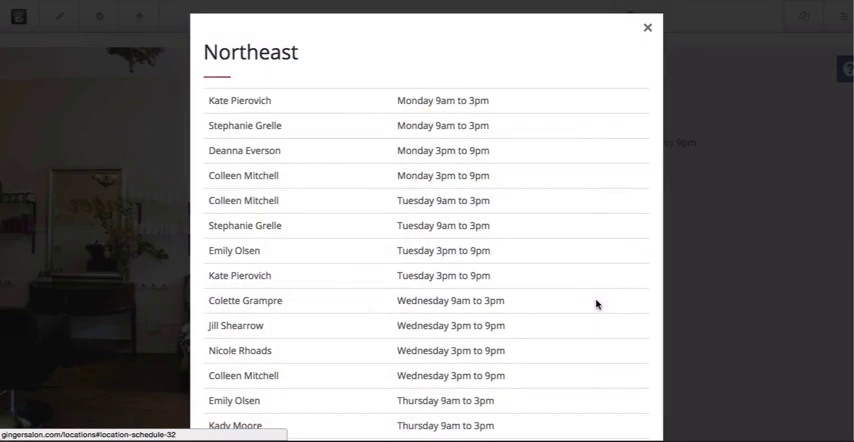
click(648, 28)
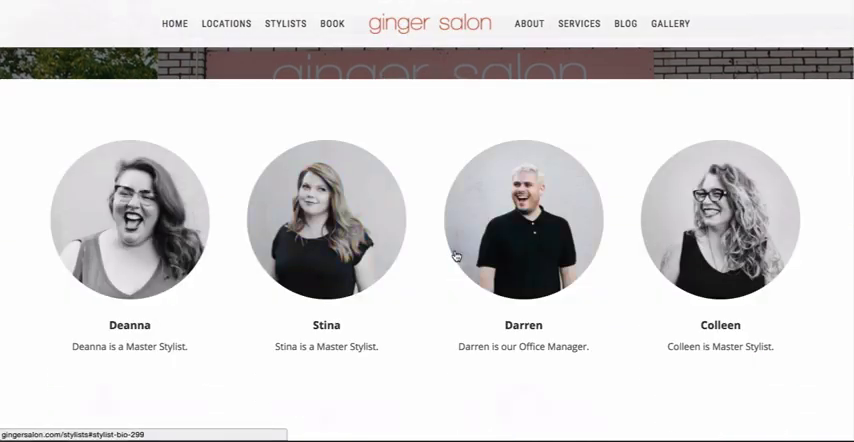
click(324, 216)
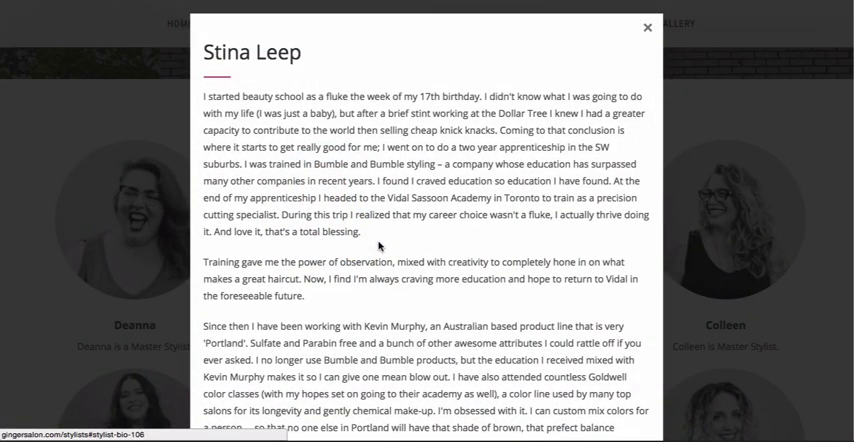
scroll(down, 3)
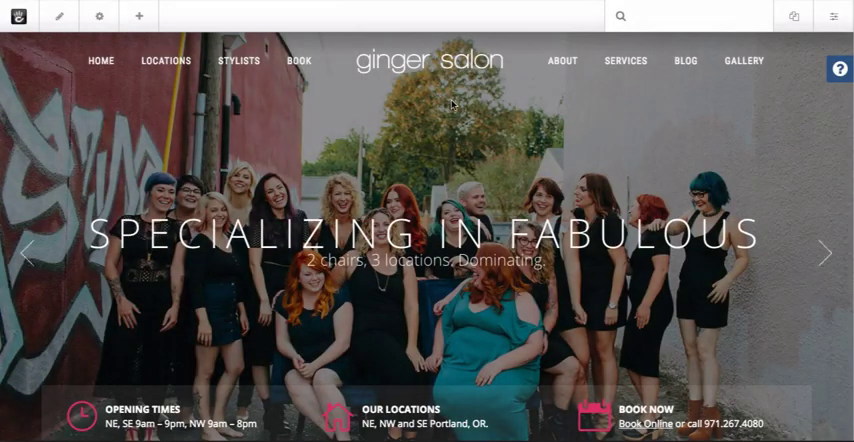
- Scroll through the Services price list and move on to the Stylists page
scroll(down, 3)
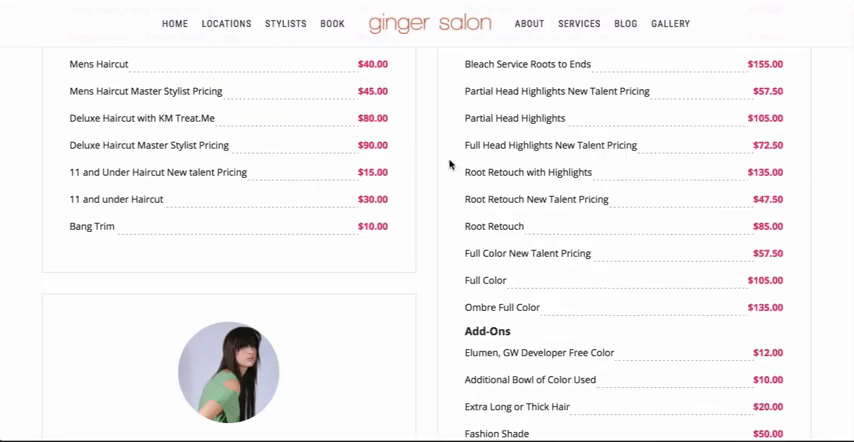
scroll(down, 3)
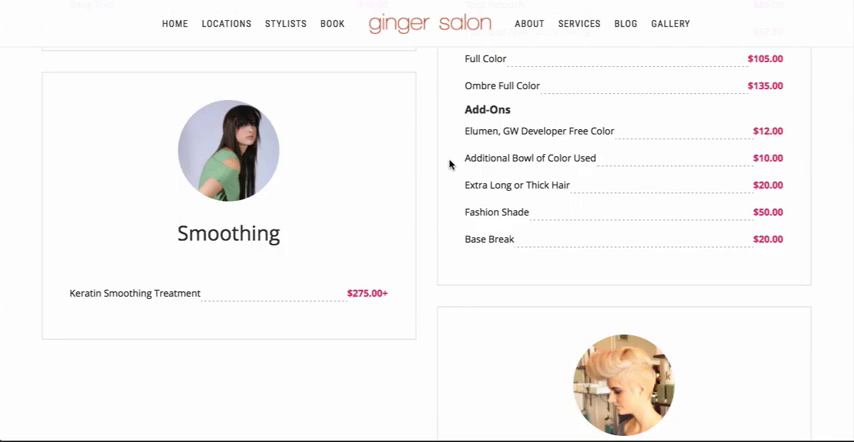
scroll(down, 3)
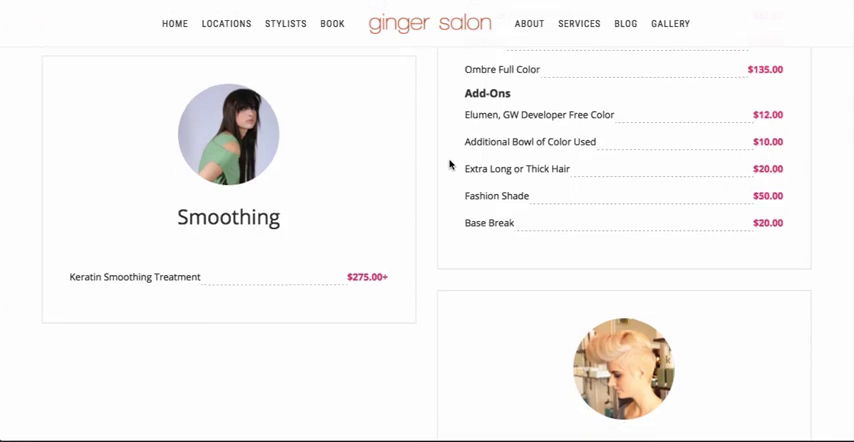
click(284, 24)
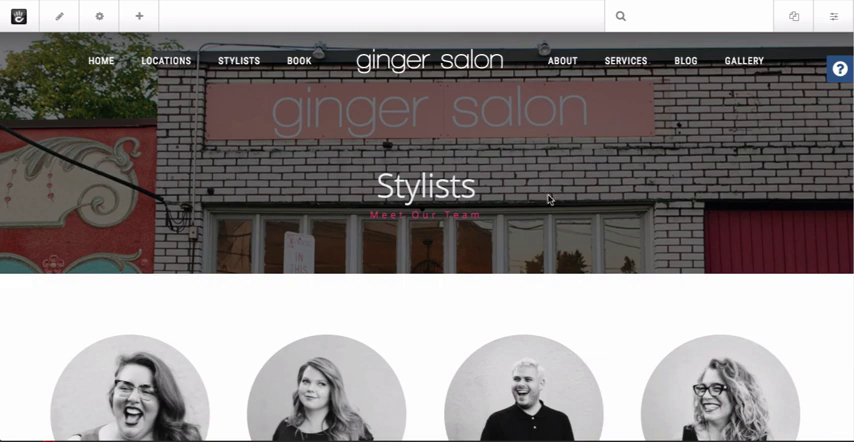
- Browse the stylist roster, then go to the dashboard's Express Data Objects list
scroll(down, 3)
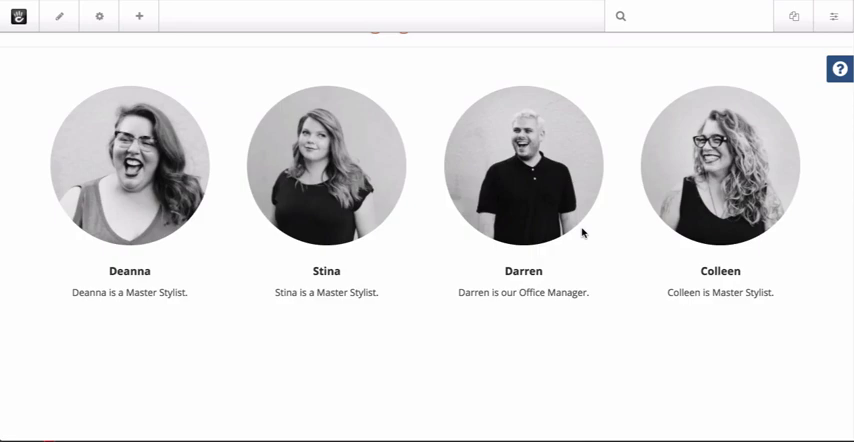
scroll(down, 3)
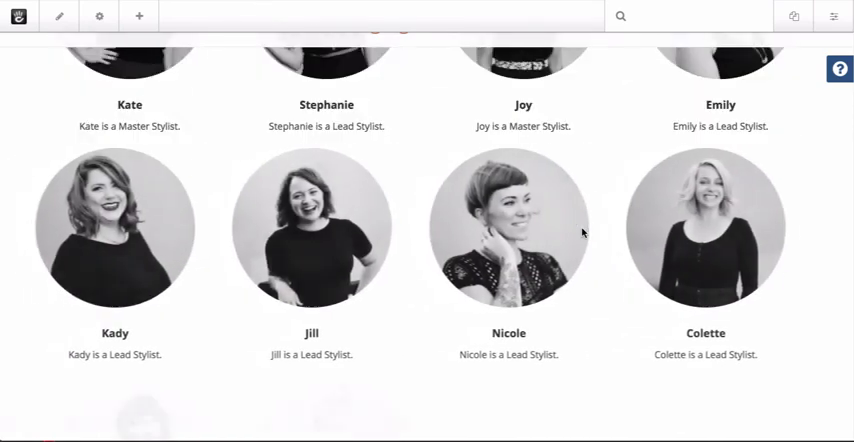
scroll(down, 3)
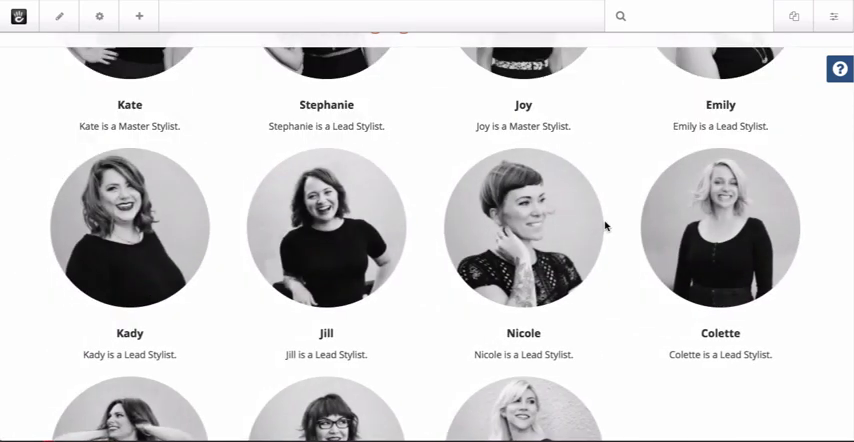
click(838, 16)
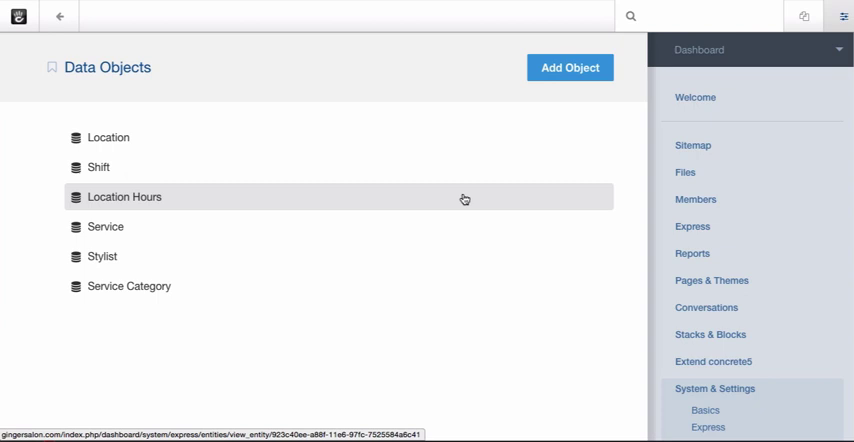
- Review the Location object's attributes and its associations
click(108, 136)
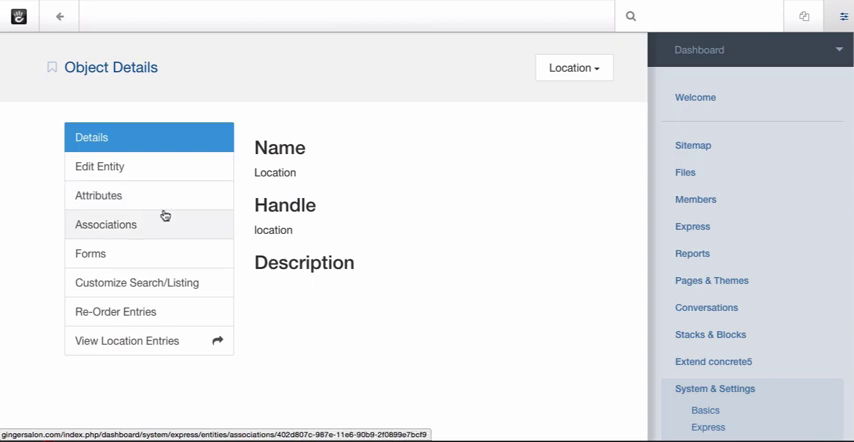
click(98, 196)
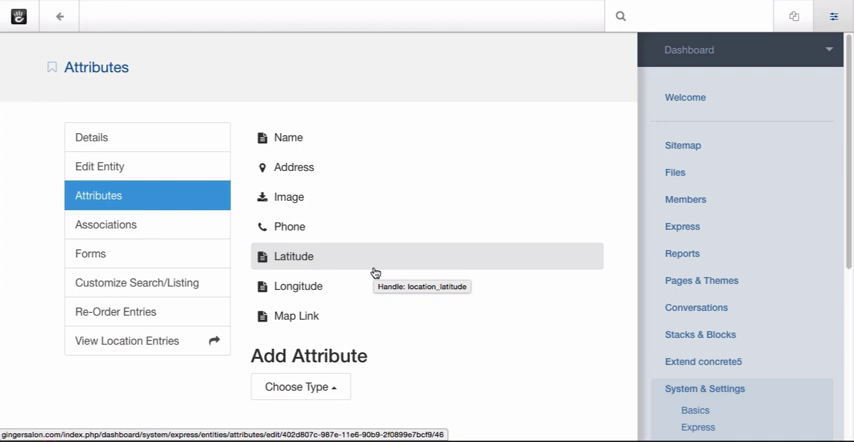
click(104, 224)
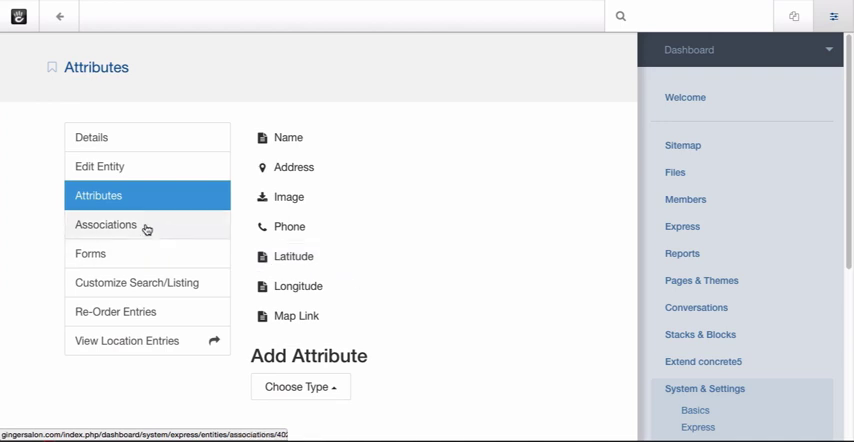
click(104, 224)
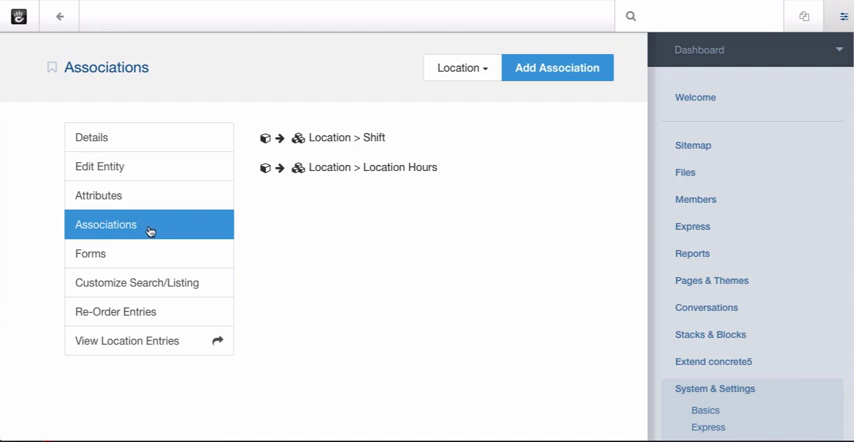
mouse_move(364, 196)
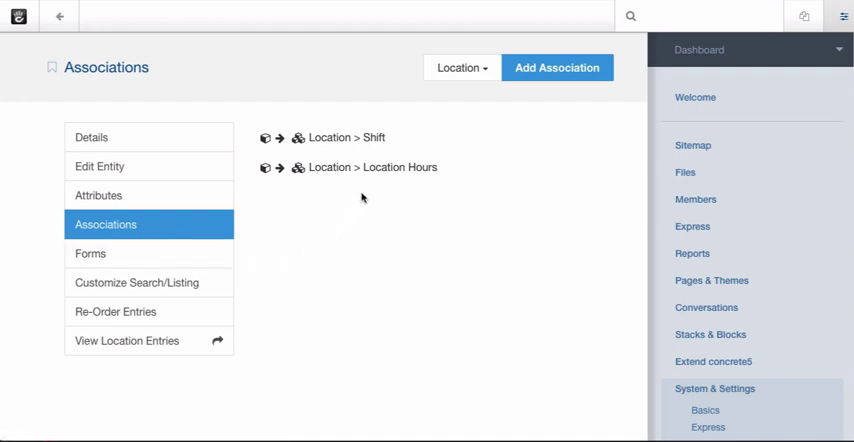
mouse_move(380, 168)
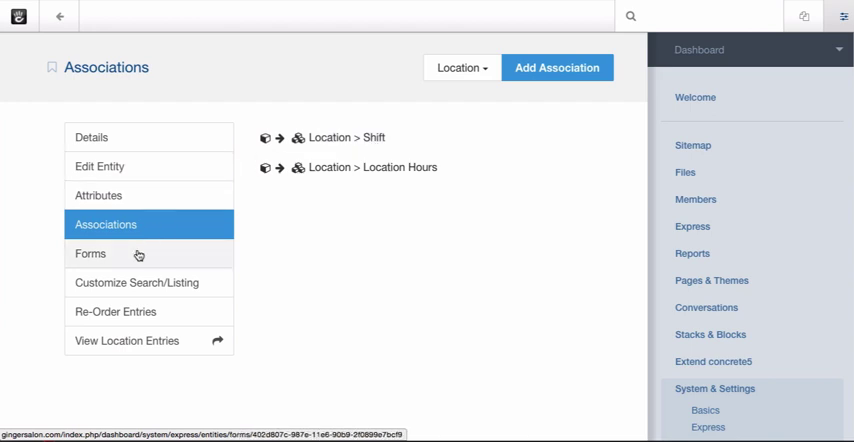
- Review the Location object's entry form layout, then move to the Stylist object
click(90, 252)
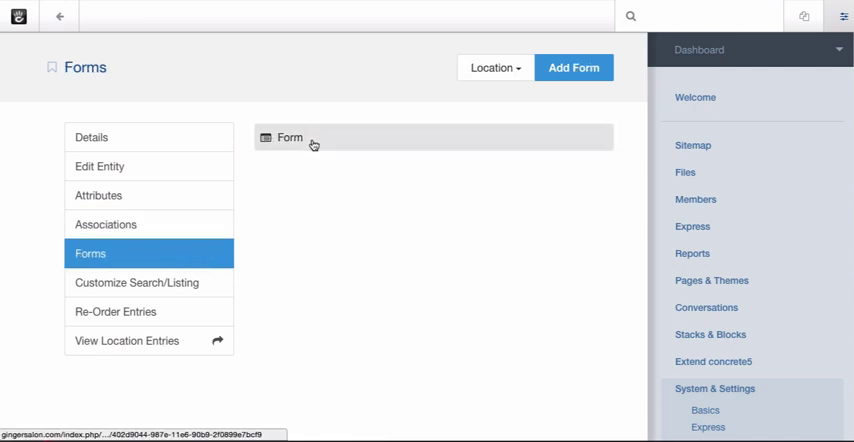
click(290, 136)
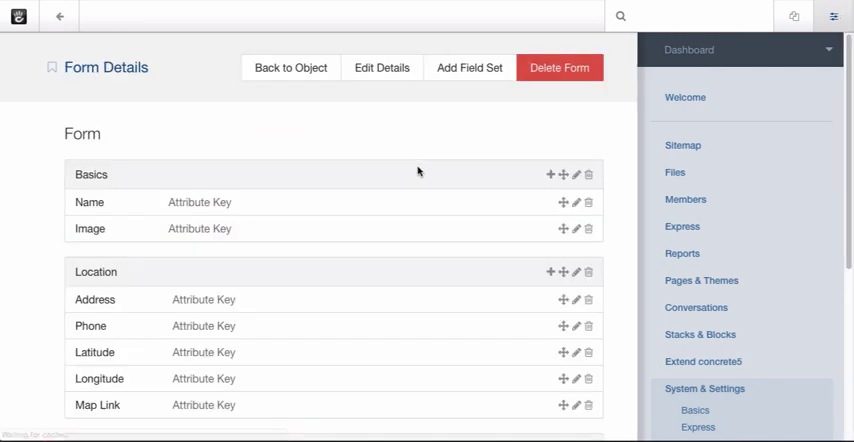
scroll(down, 3)
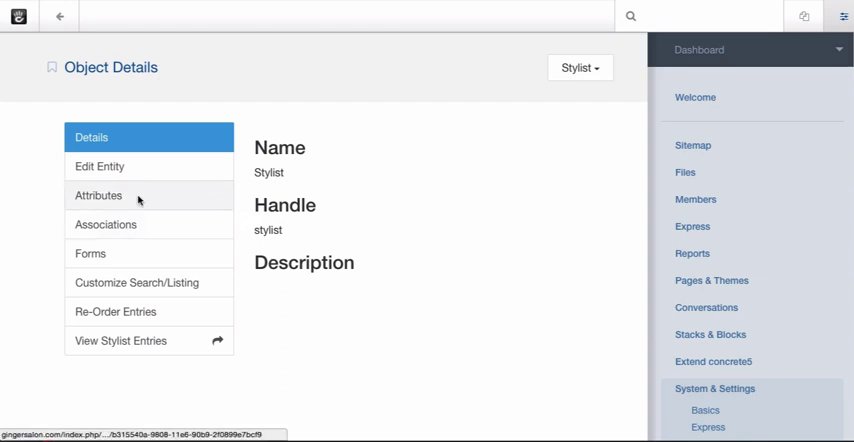
- Review the Stylist object's attributes and form fields, then go to Express View Entries
click(98, 196)
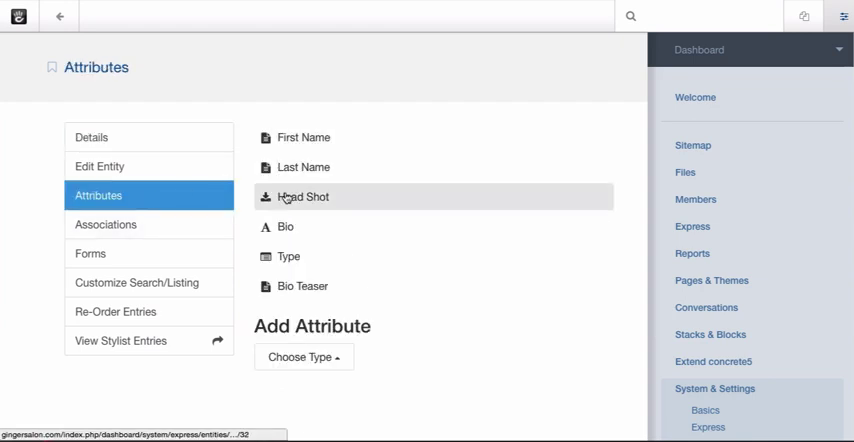
mouse_move(304, 196)
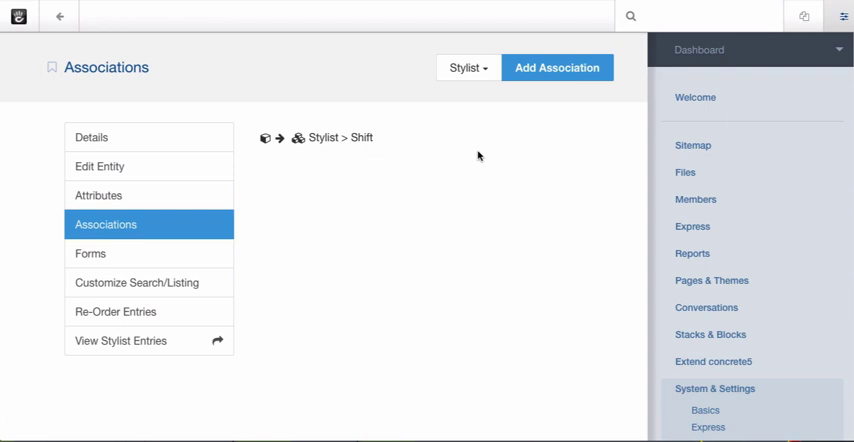
mouse_move(192, 212)
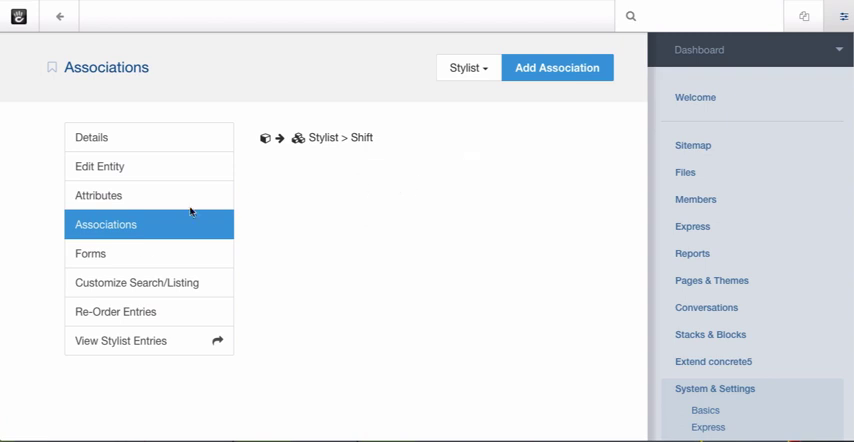
click(90, 252)
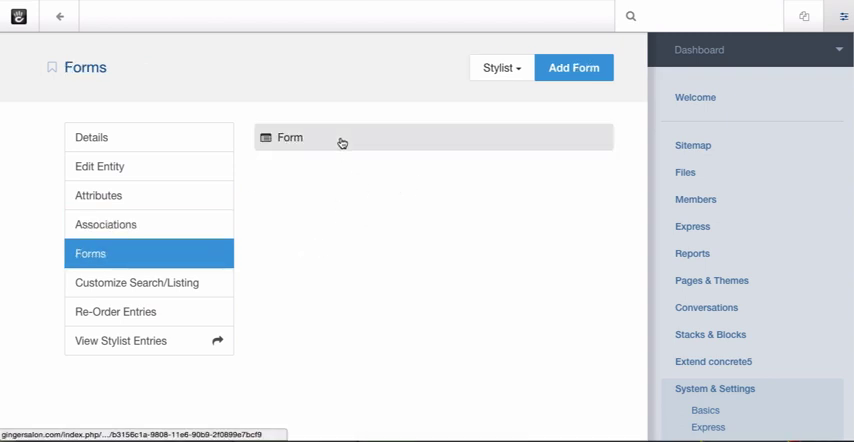
click(288, 136)
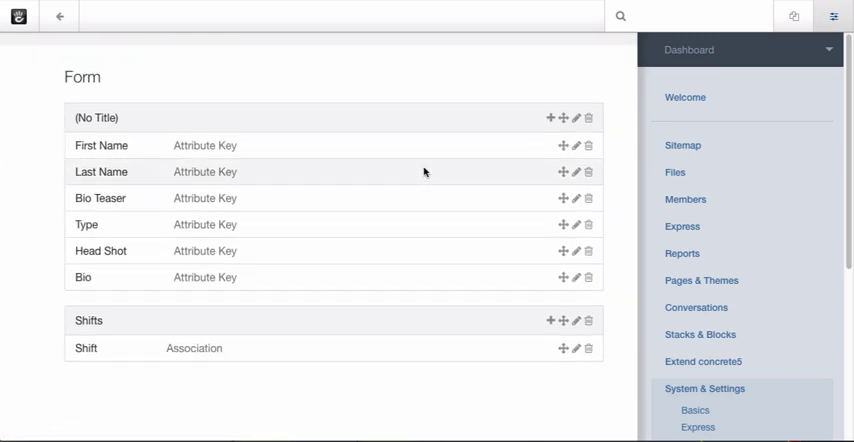
click(682, 226)
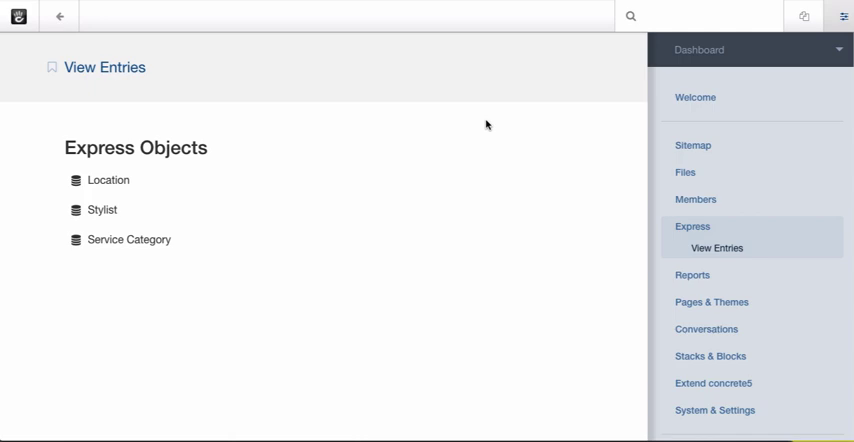
mouse_move(120, 180)
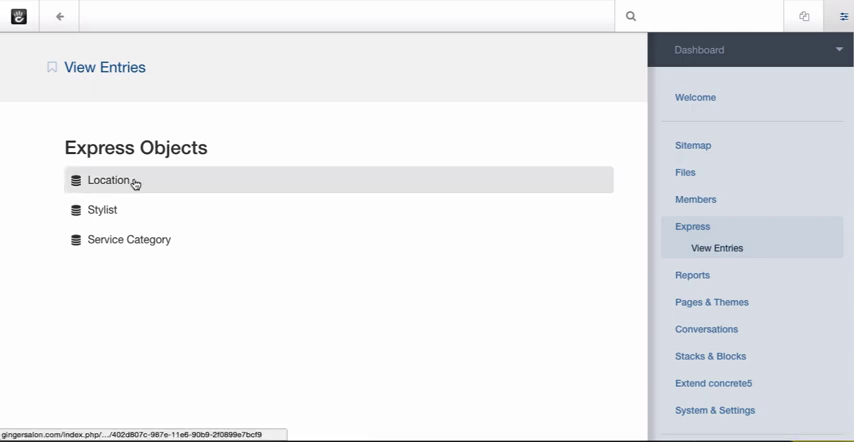
click(112, 180)
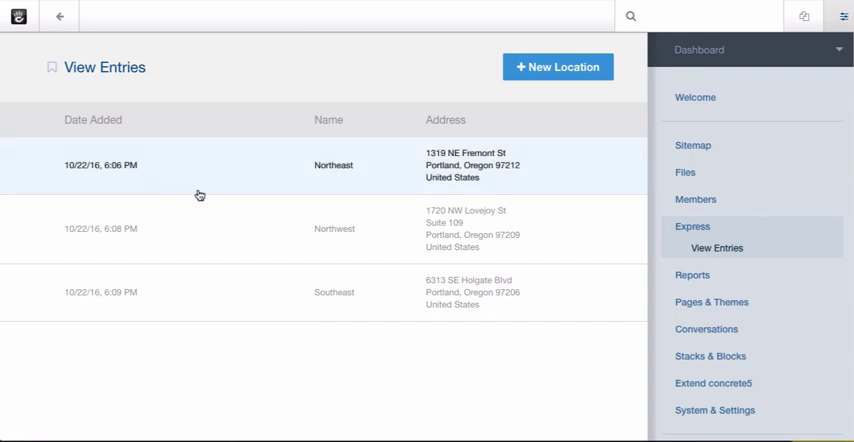
mouse_move(396, 162)
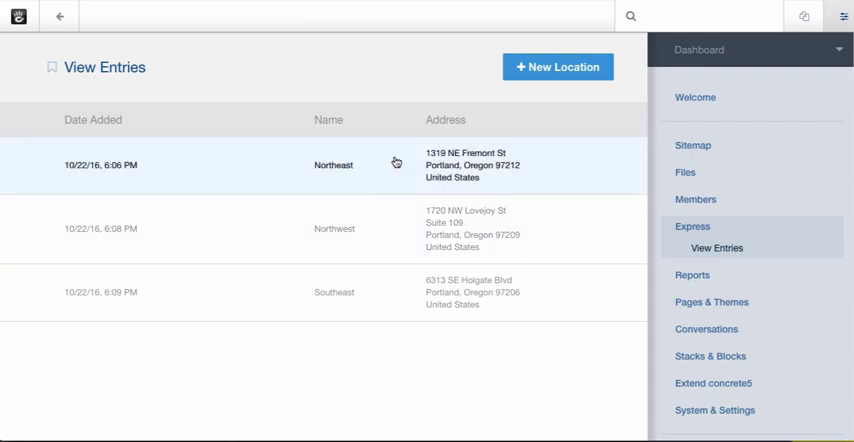
click(332, 164)
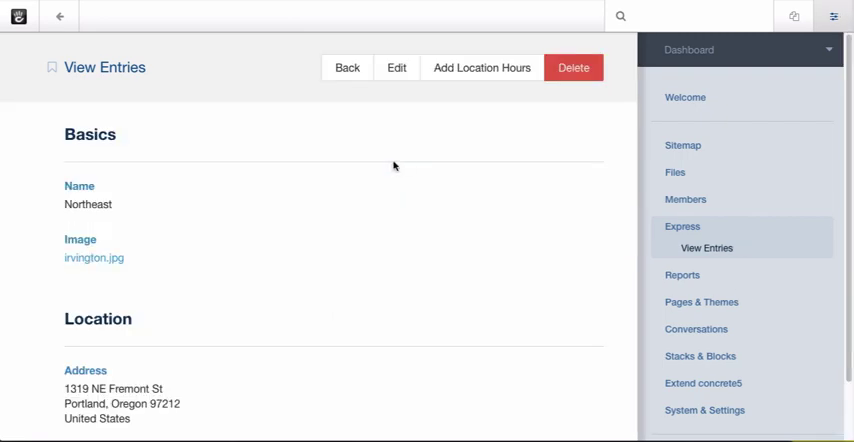
scroll(down, 3)
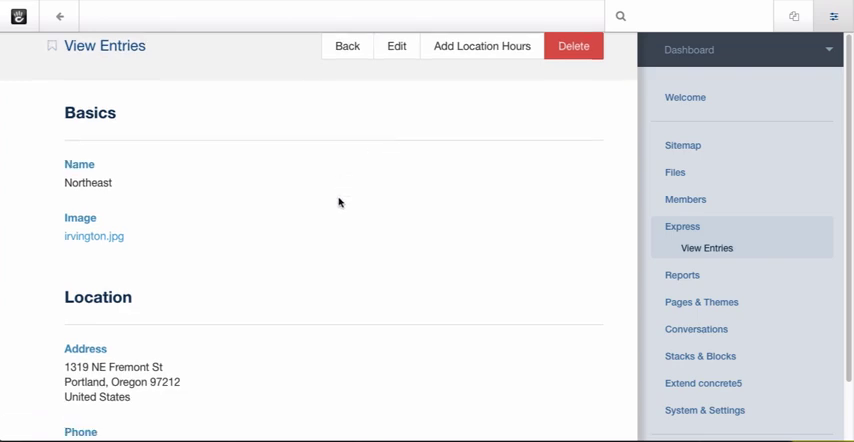
scroll(down, 3)
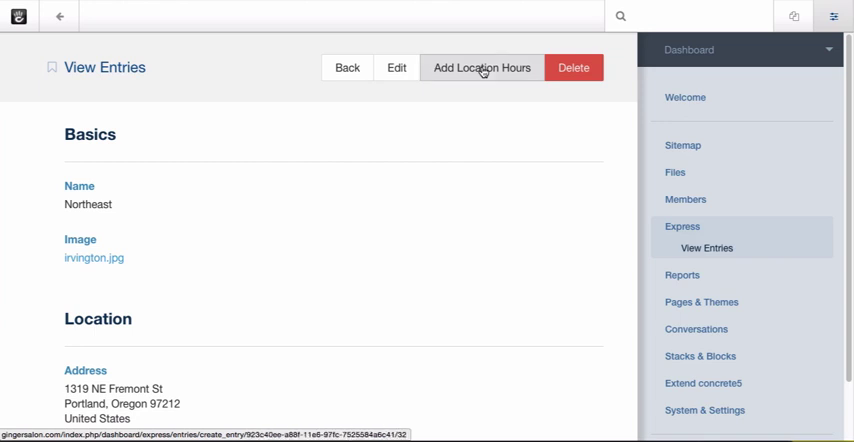
click(480, 68)
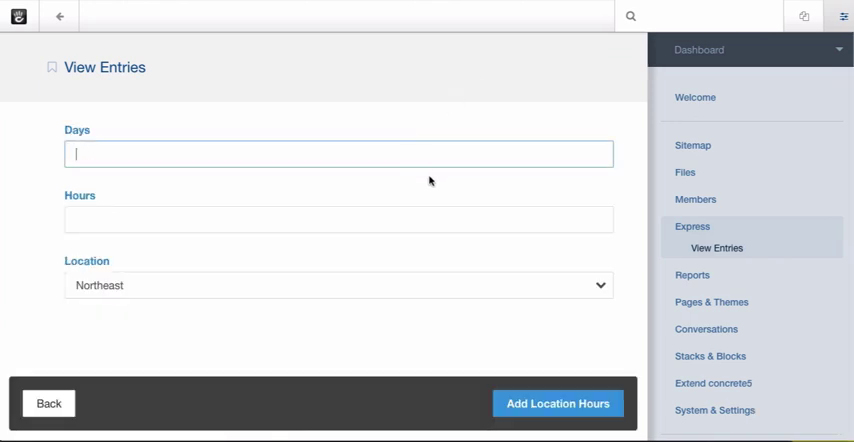
click(338, 284)
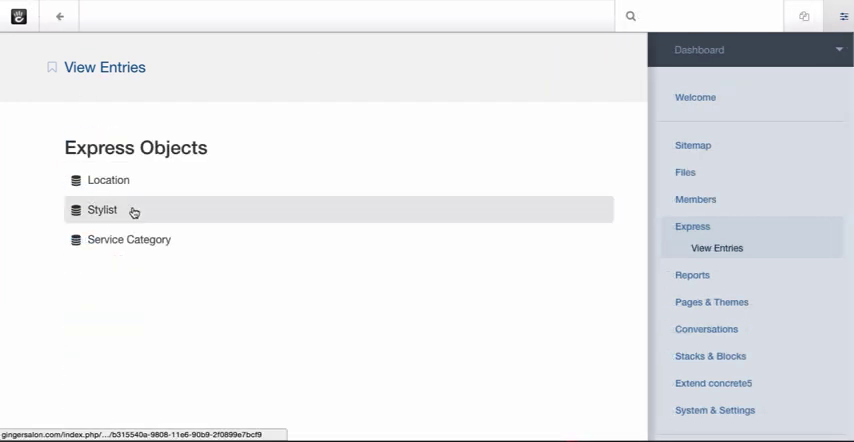
- Edit the first stylist's entry and scroll to her Shifts such as Monday 3pm–9pm
click(102, 210)
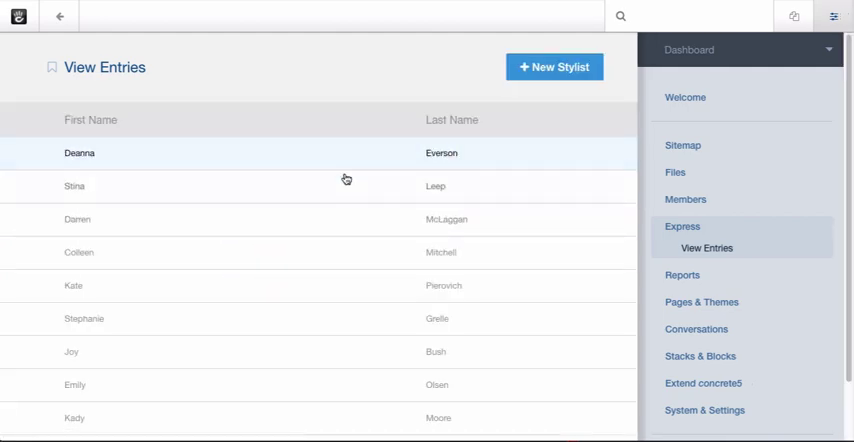
click(80, 152)
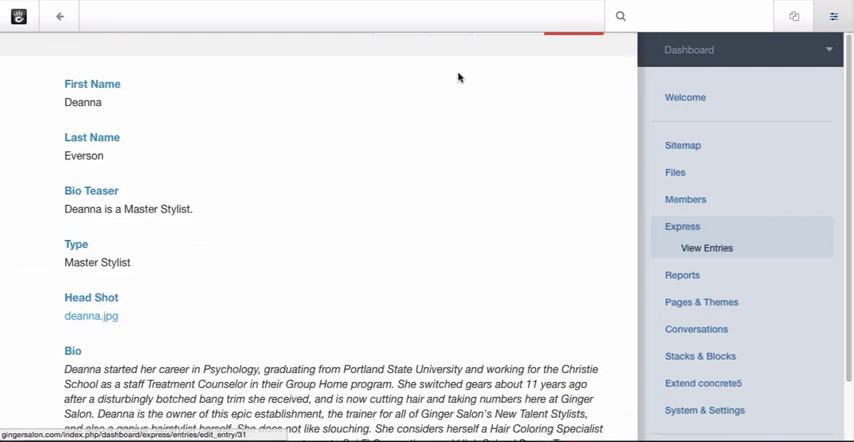
click(708, 248)
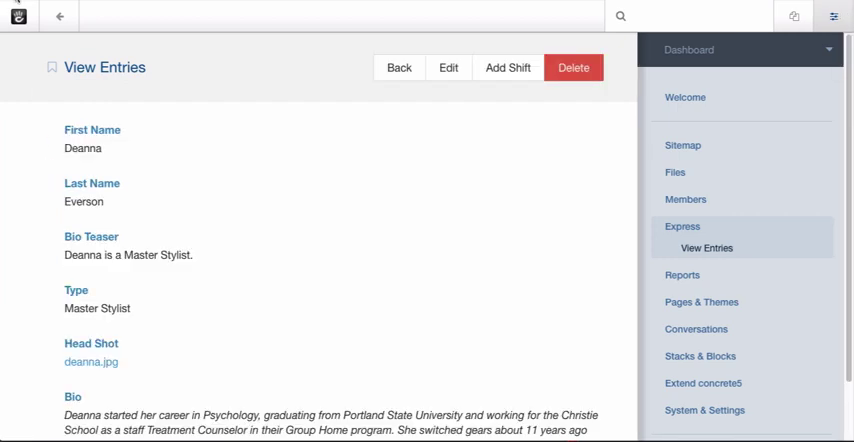
mouse_move(596, 96)
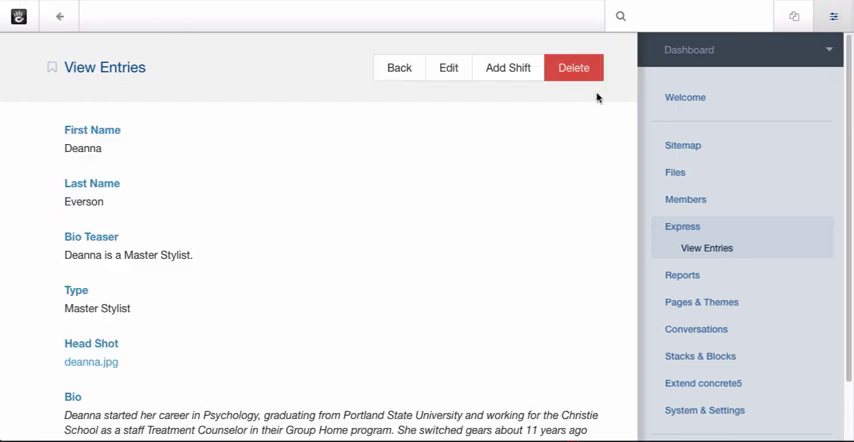
click(448, 68)
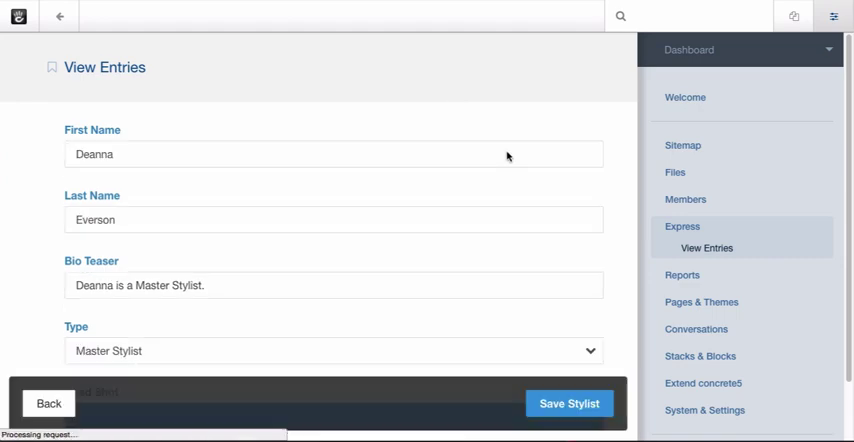
scroll(down, 3)
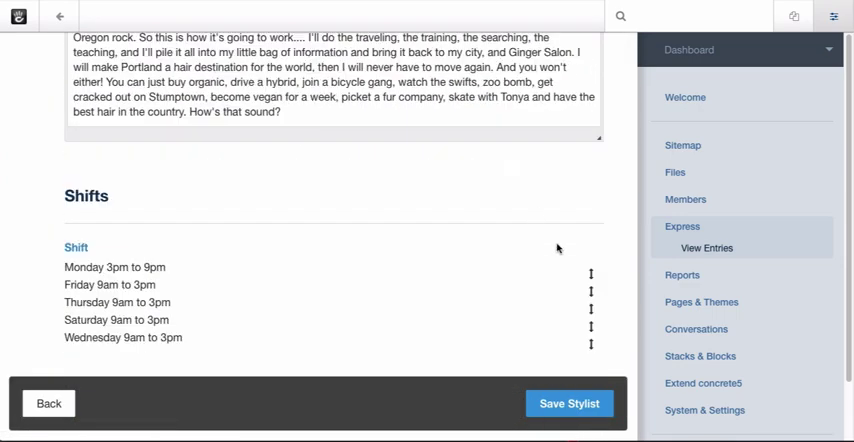
mouse_move(592, 348)
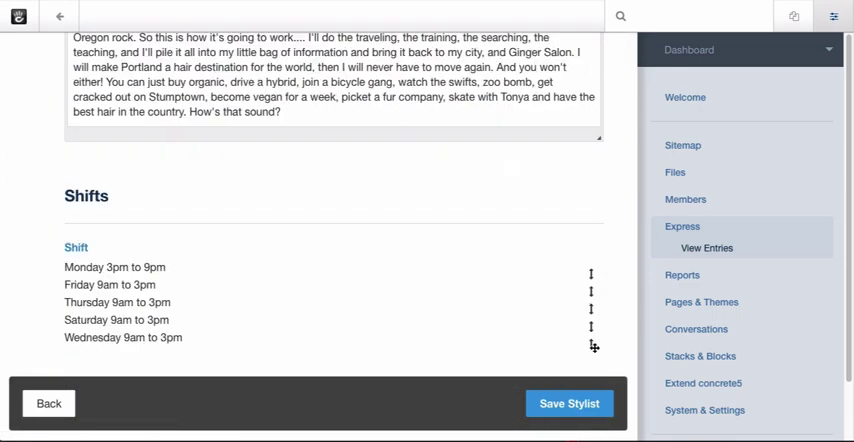
click(48, 404)
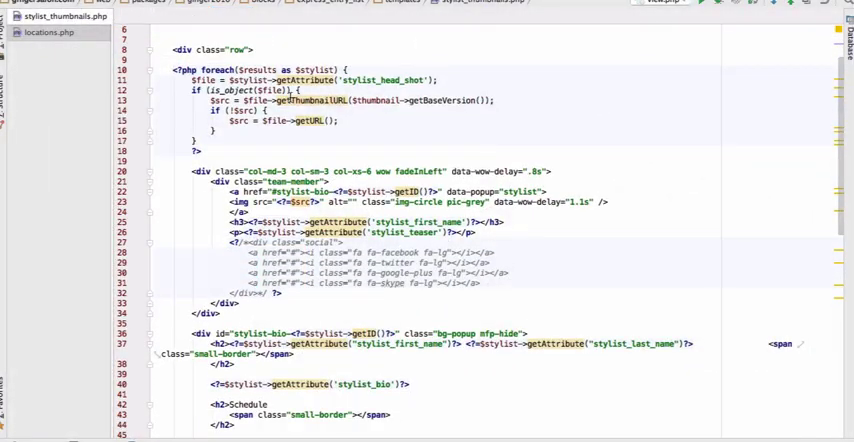
- Scroll the stylist template's shift-by-location loop and the live stylist popup's Schedule
scroll(down, 3)
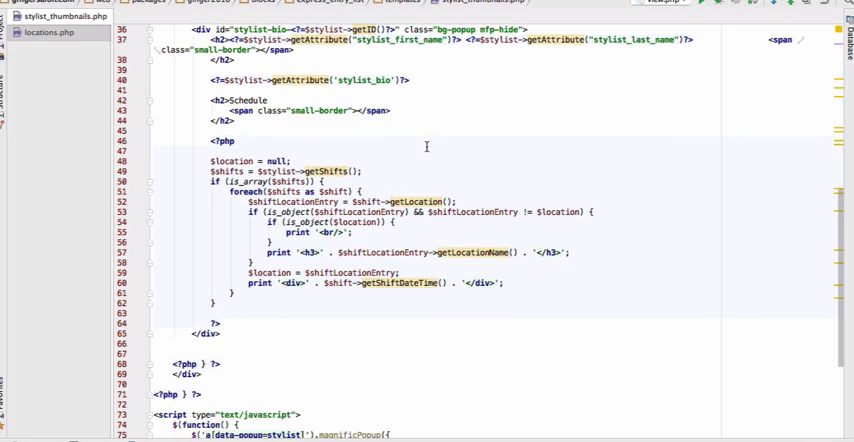
scroll(down, 3)
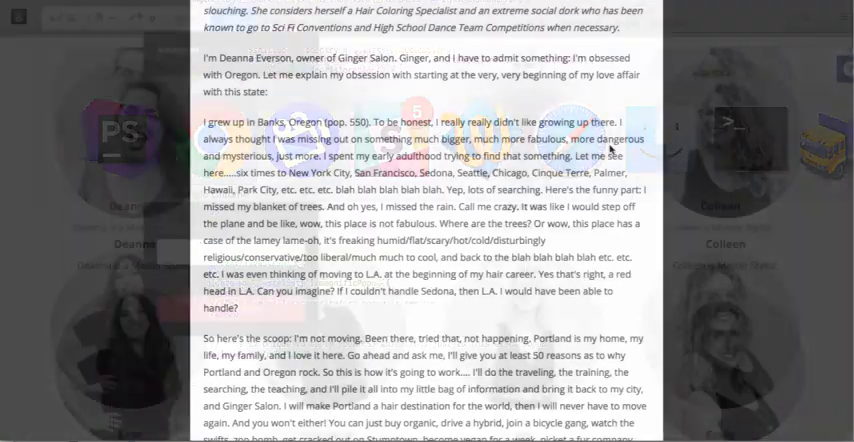
scroll(down, 3)
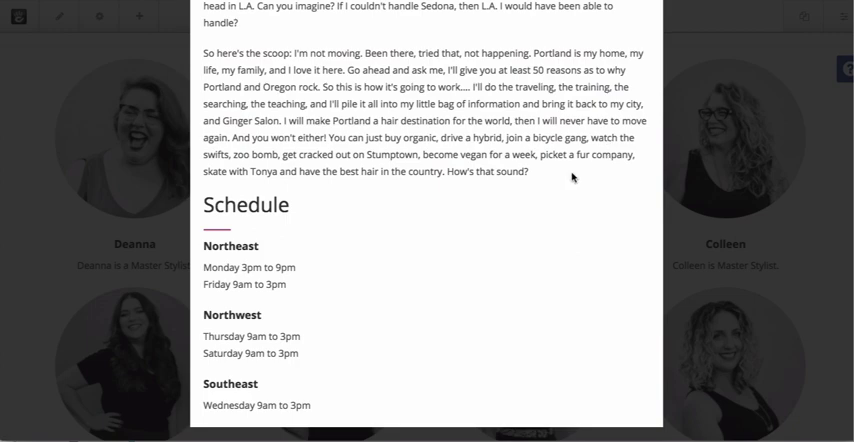